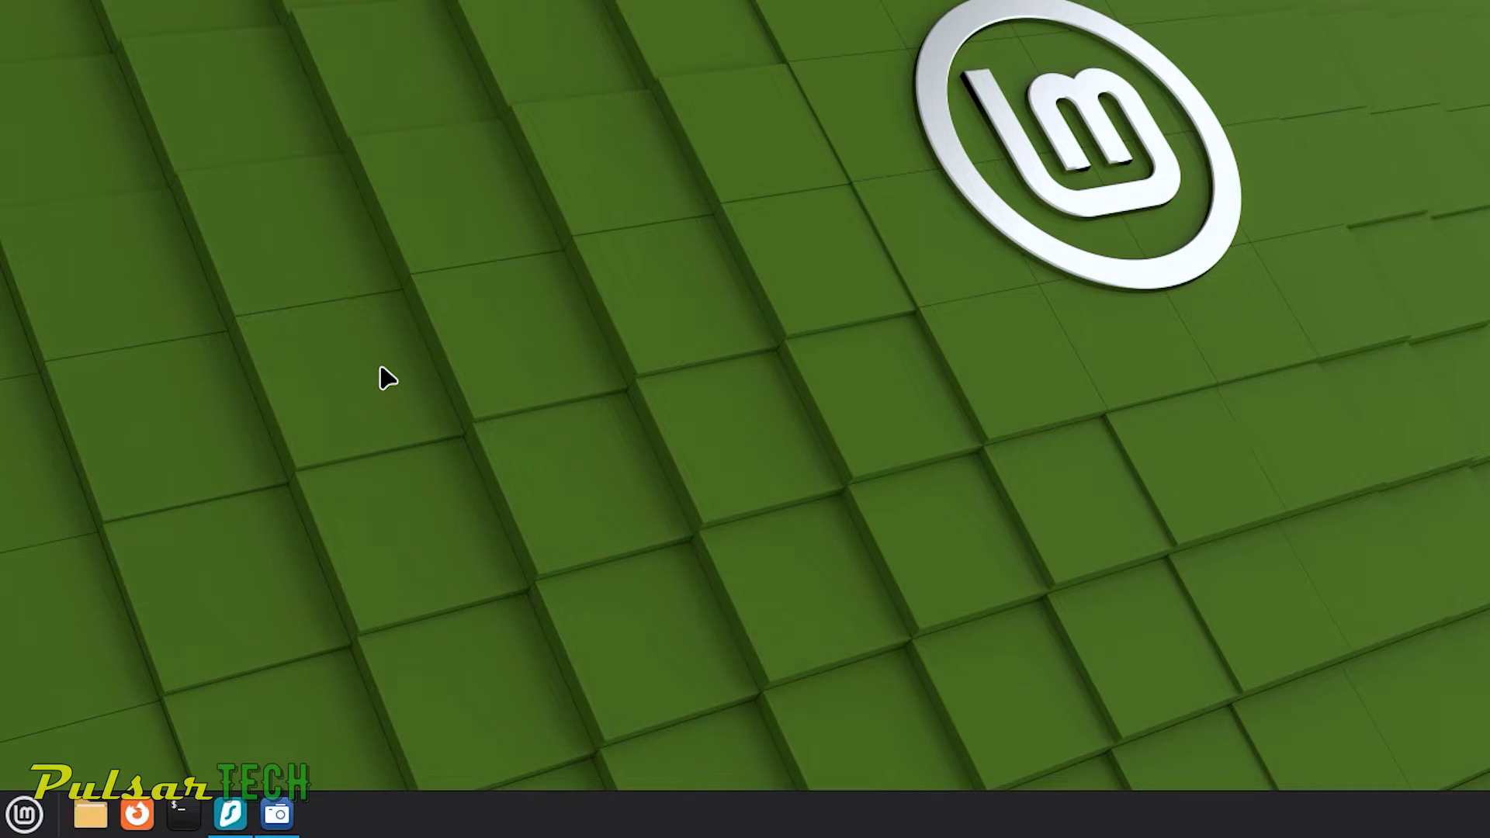
- Search the Mint menu for 'terminal' to find the Terminal application
click(21, 816)
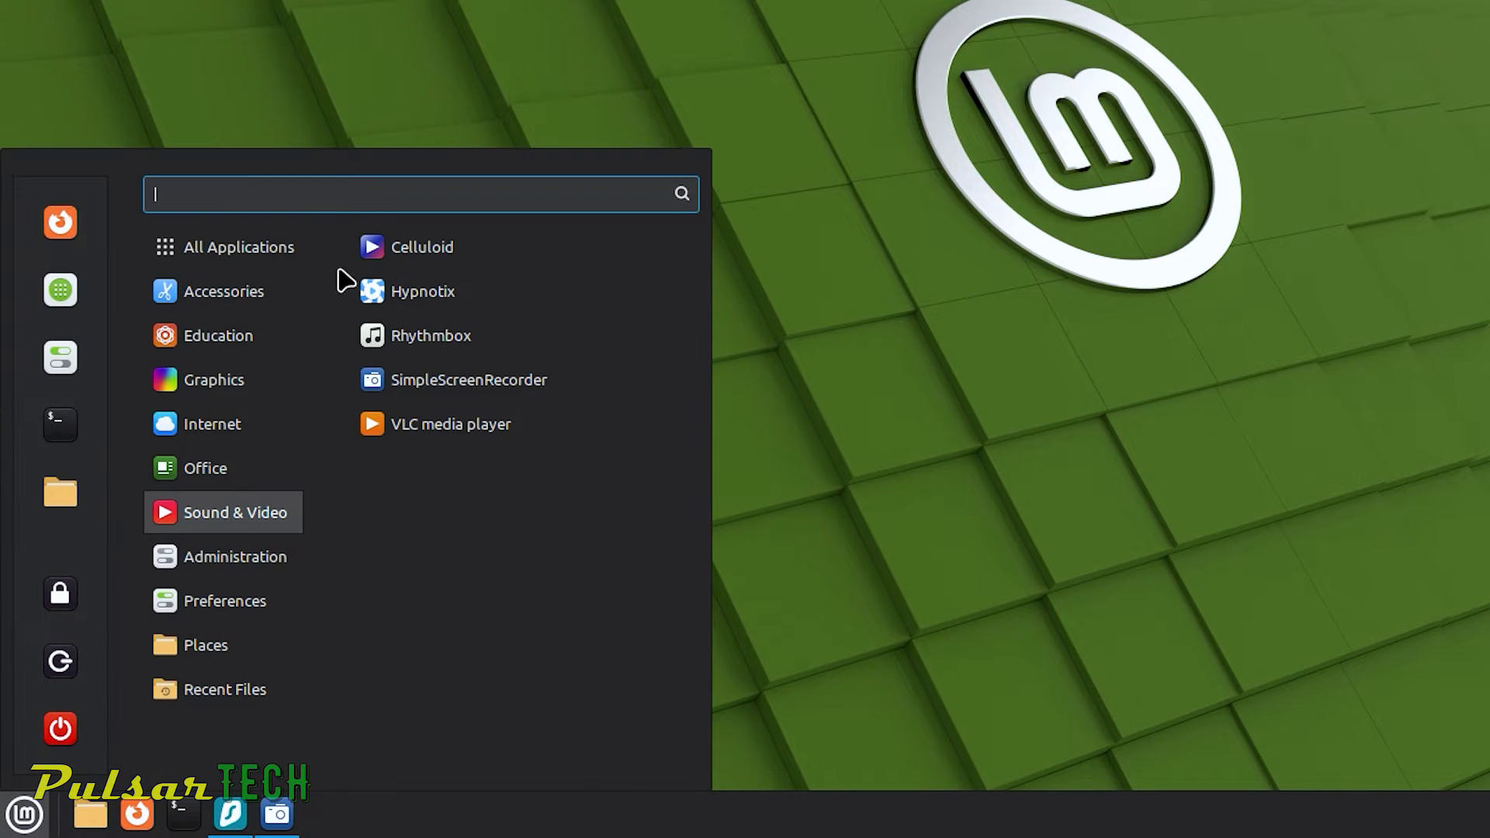
text(ter)
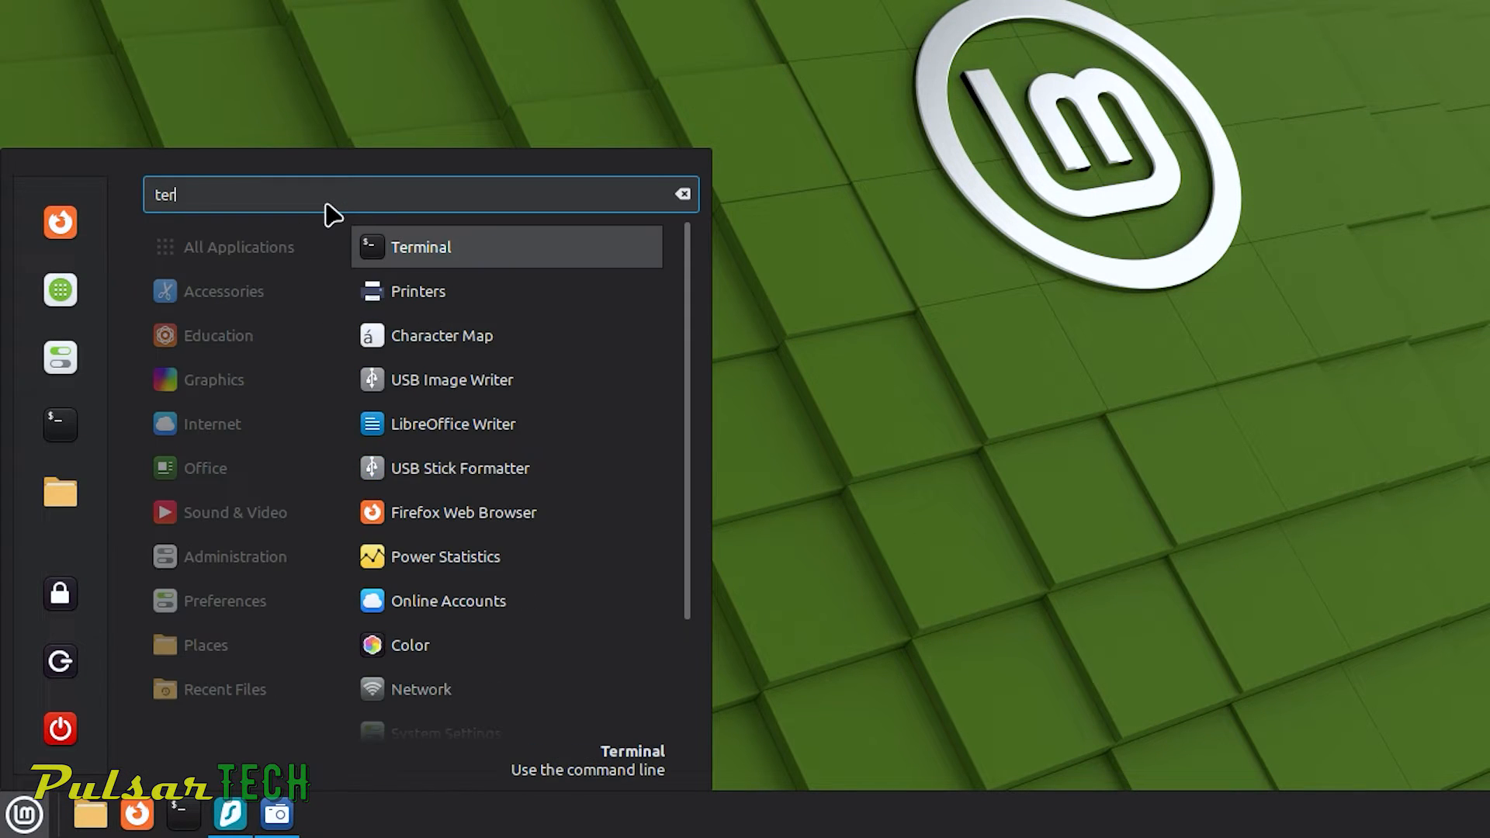
text(minal)
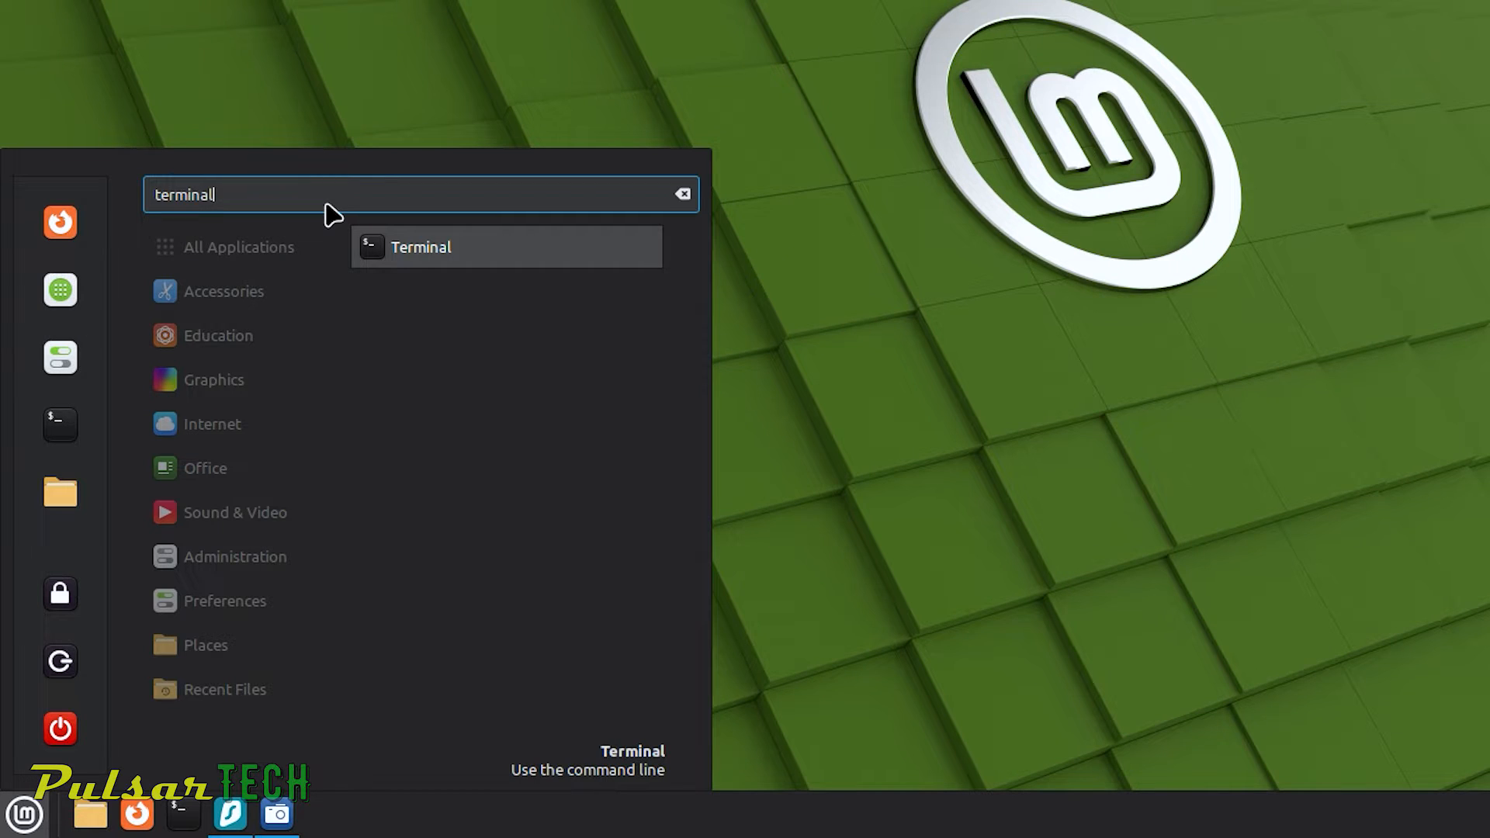
mouse_move(438, 260)
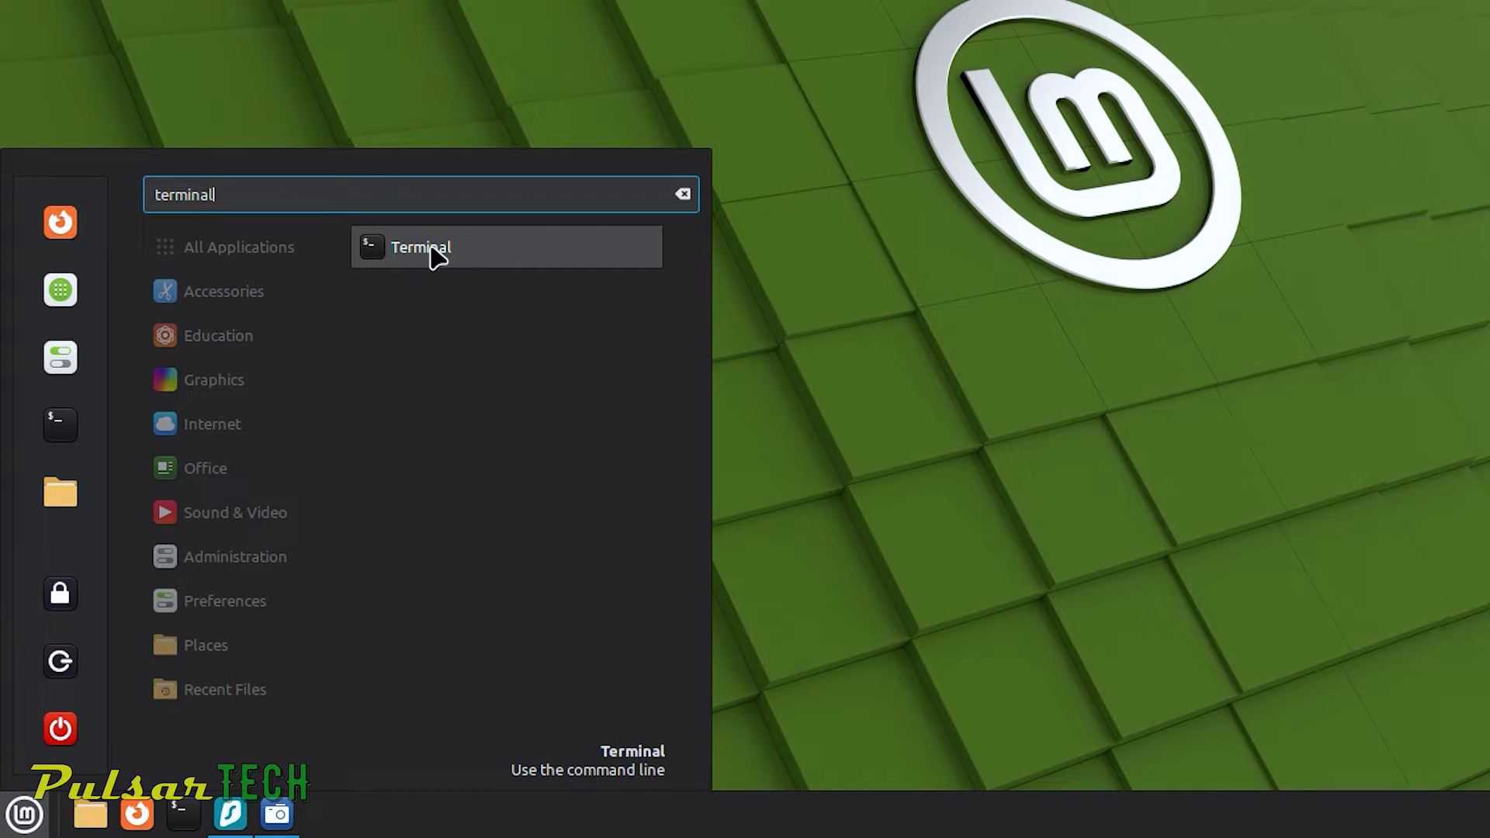
- Launch Terminal and run 'sudo apt update' to refresh package lists
click(422, 246)
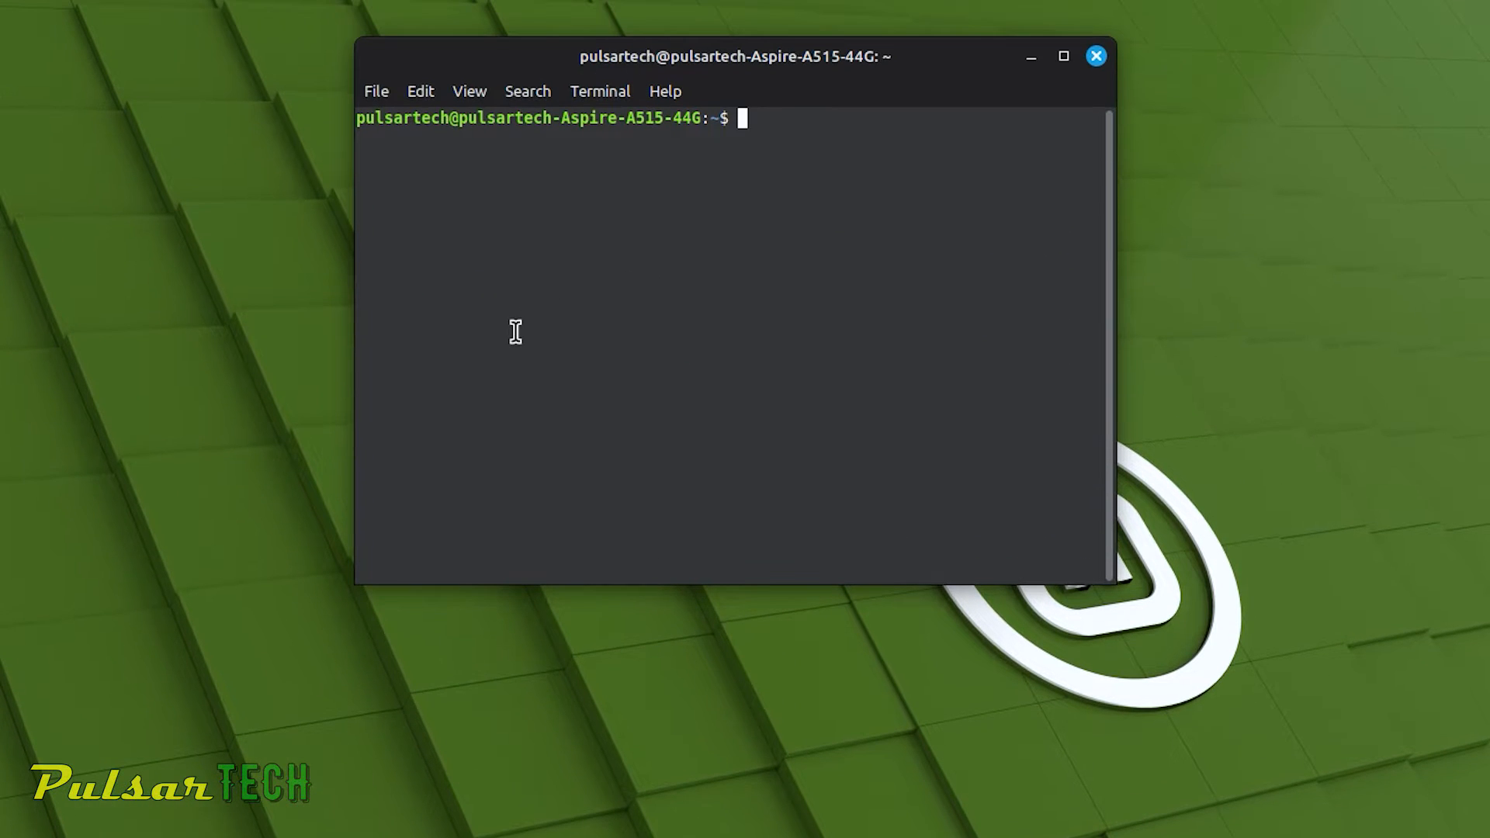
text(s)
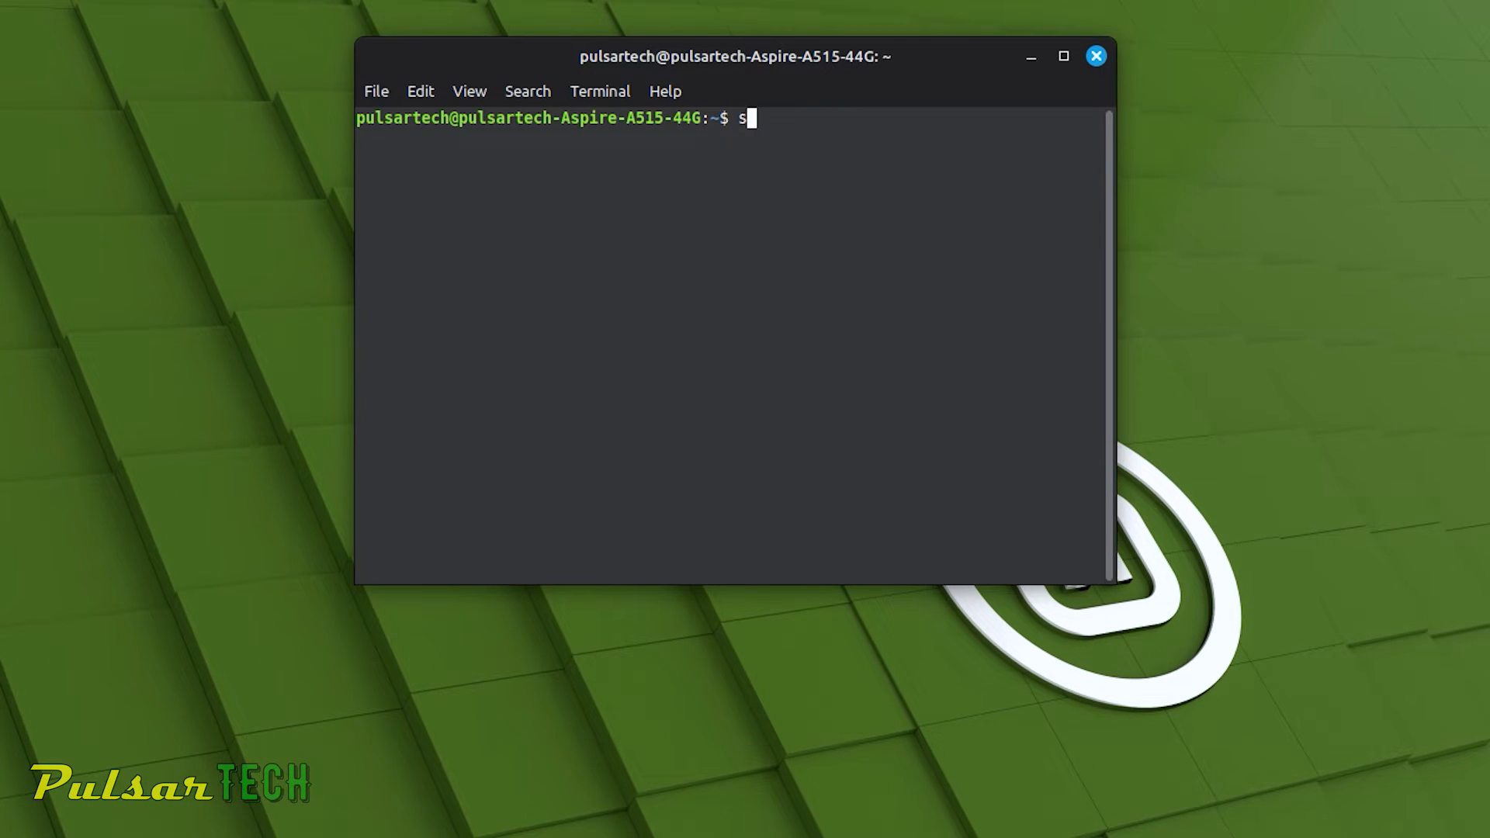
text(udo apt update)
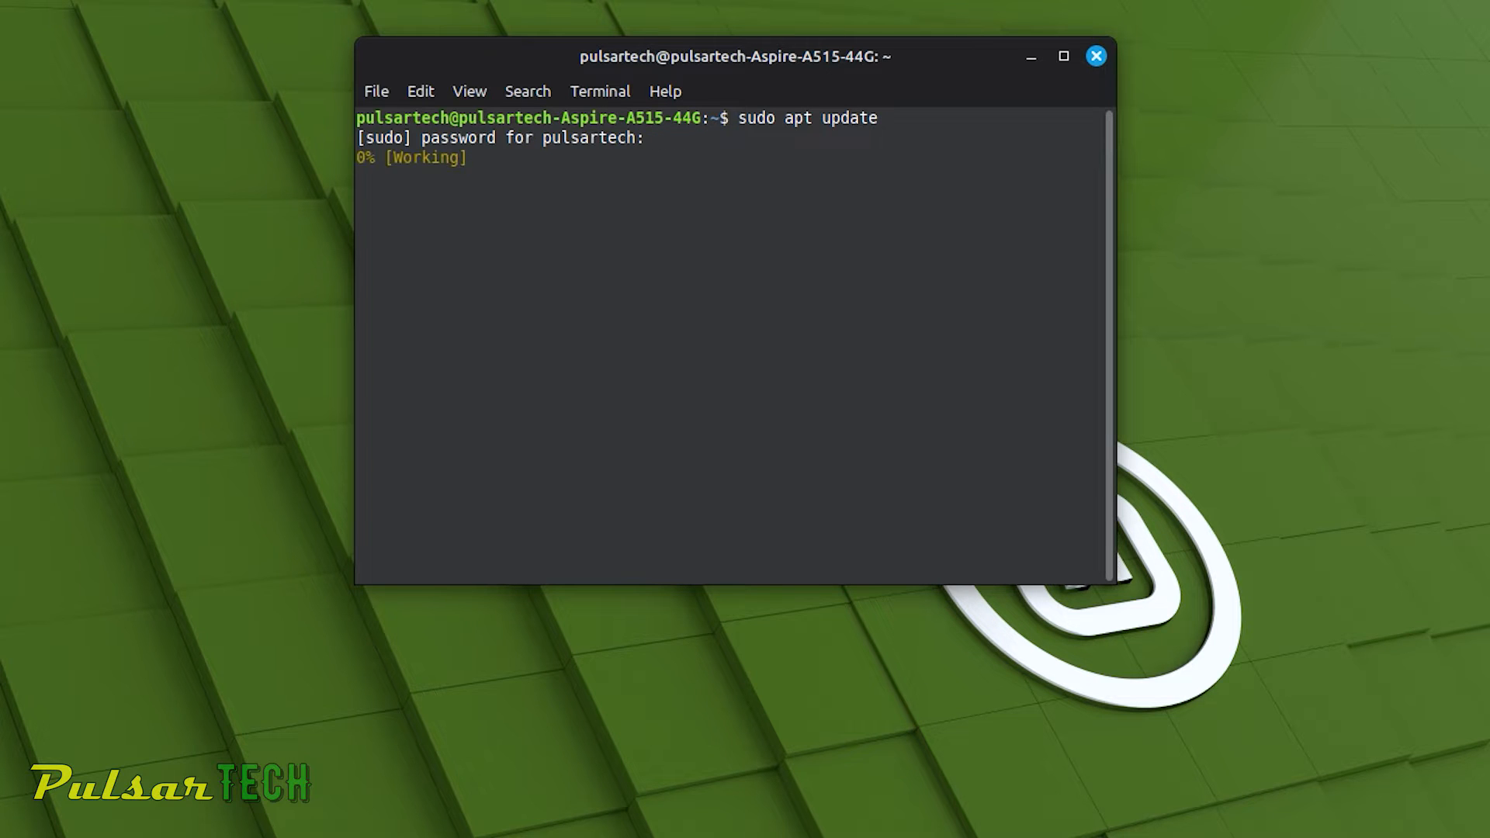
text(sudo apt up)
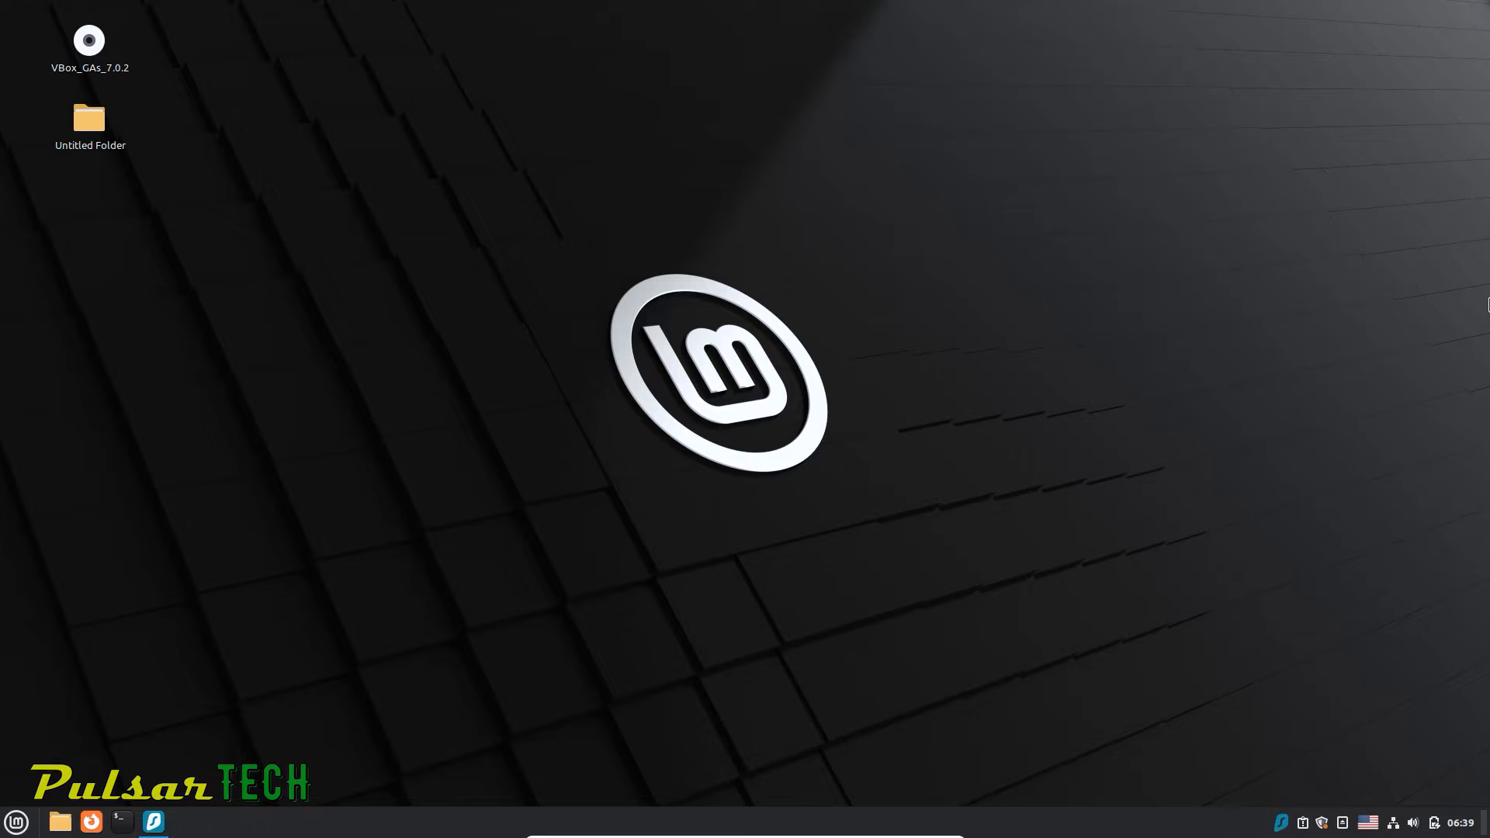
mouse_move(101, 738)
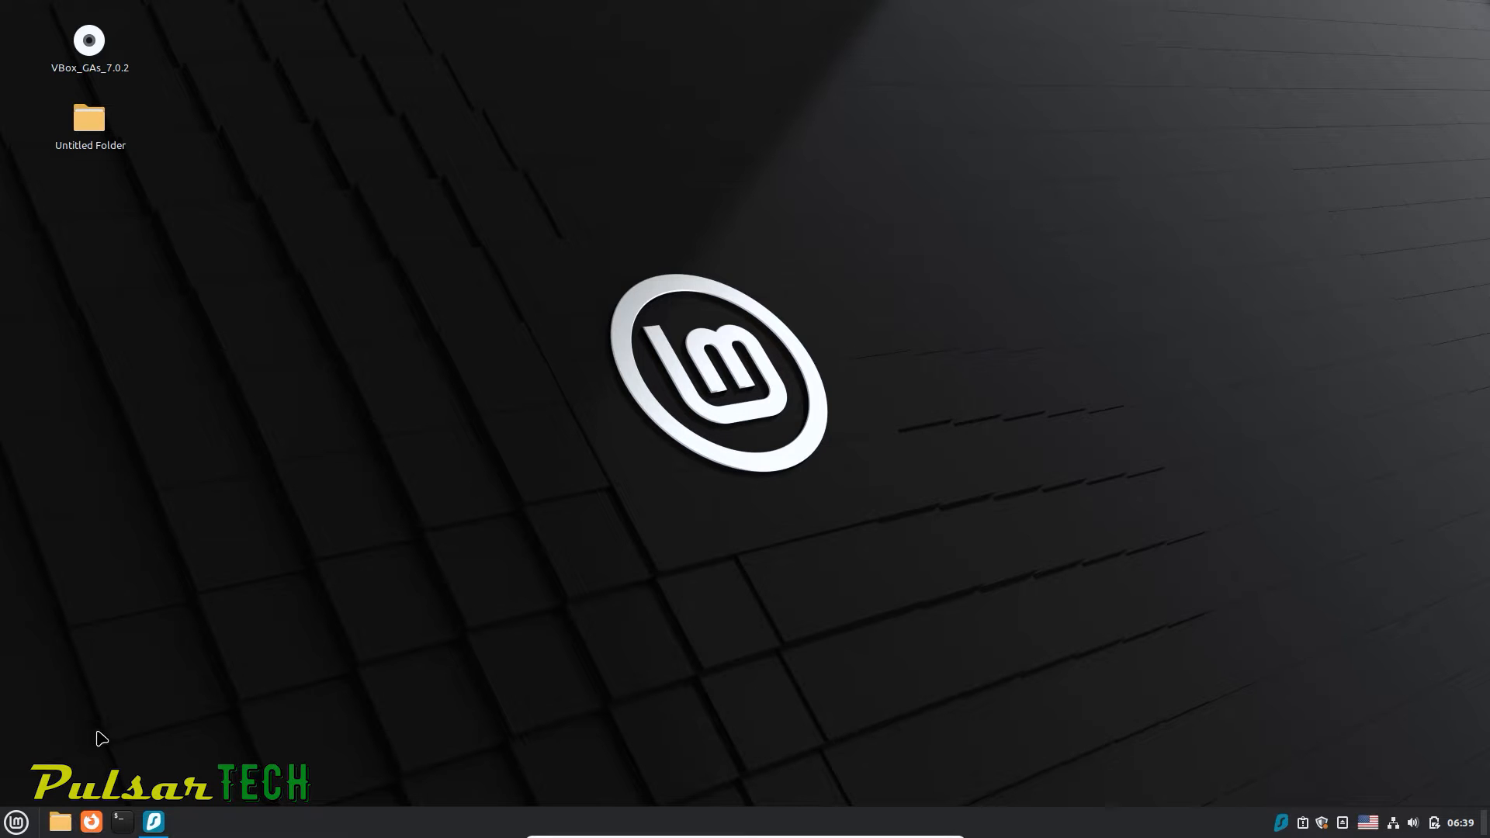
- In a new terminal, run 'sudo apt update && sudo apt upgrade' and enter the password
click(121, 822)
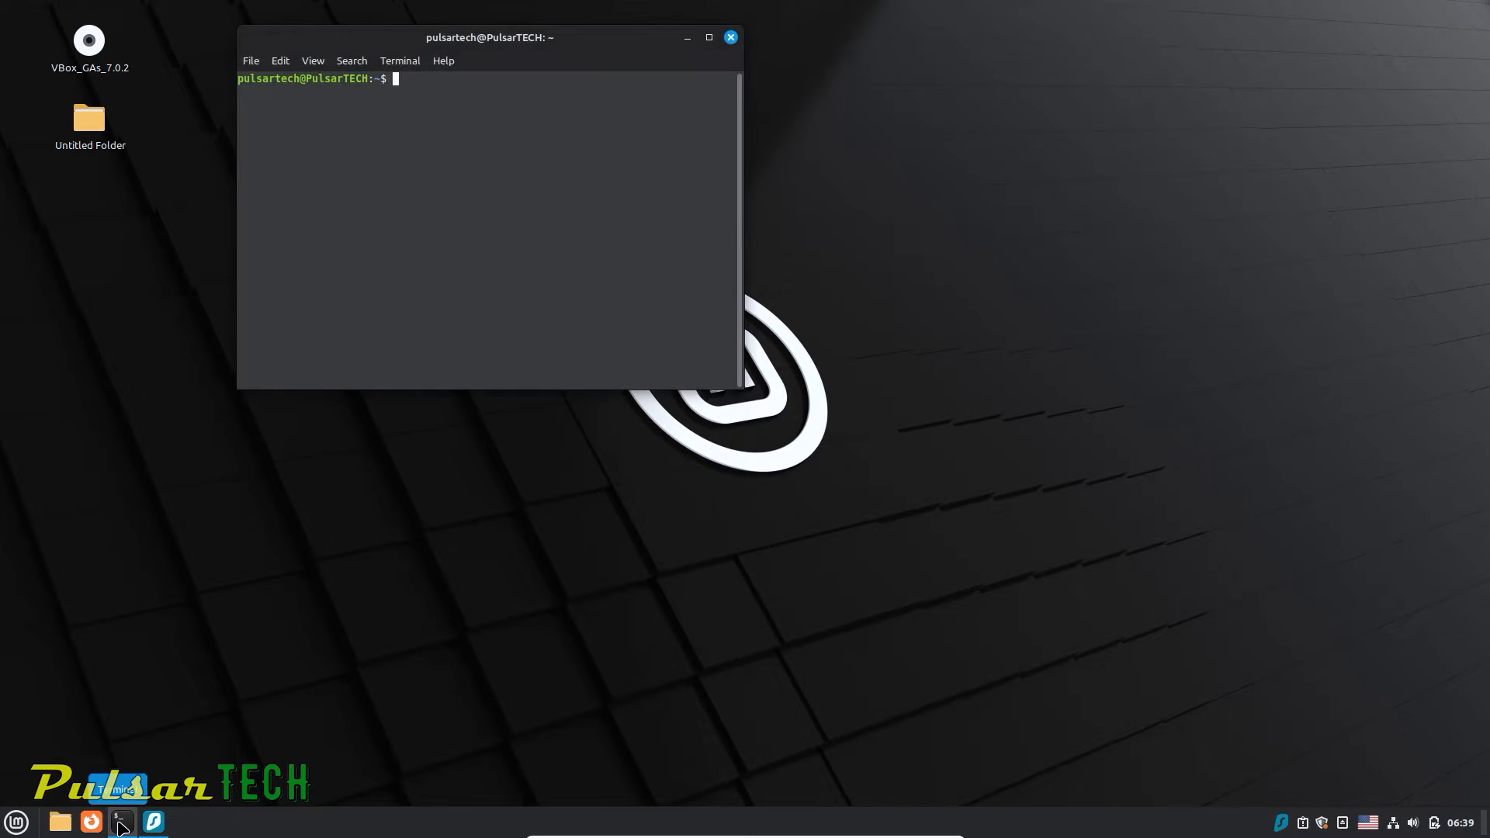
text(sudo apt up)
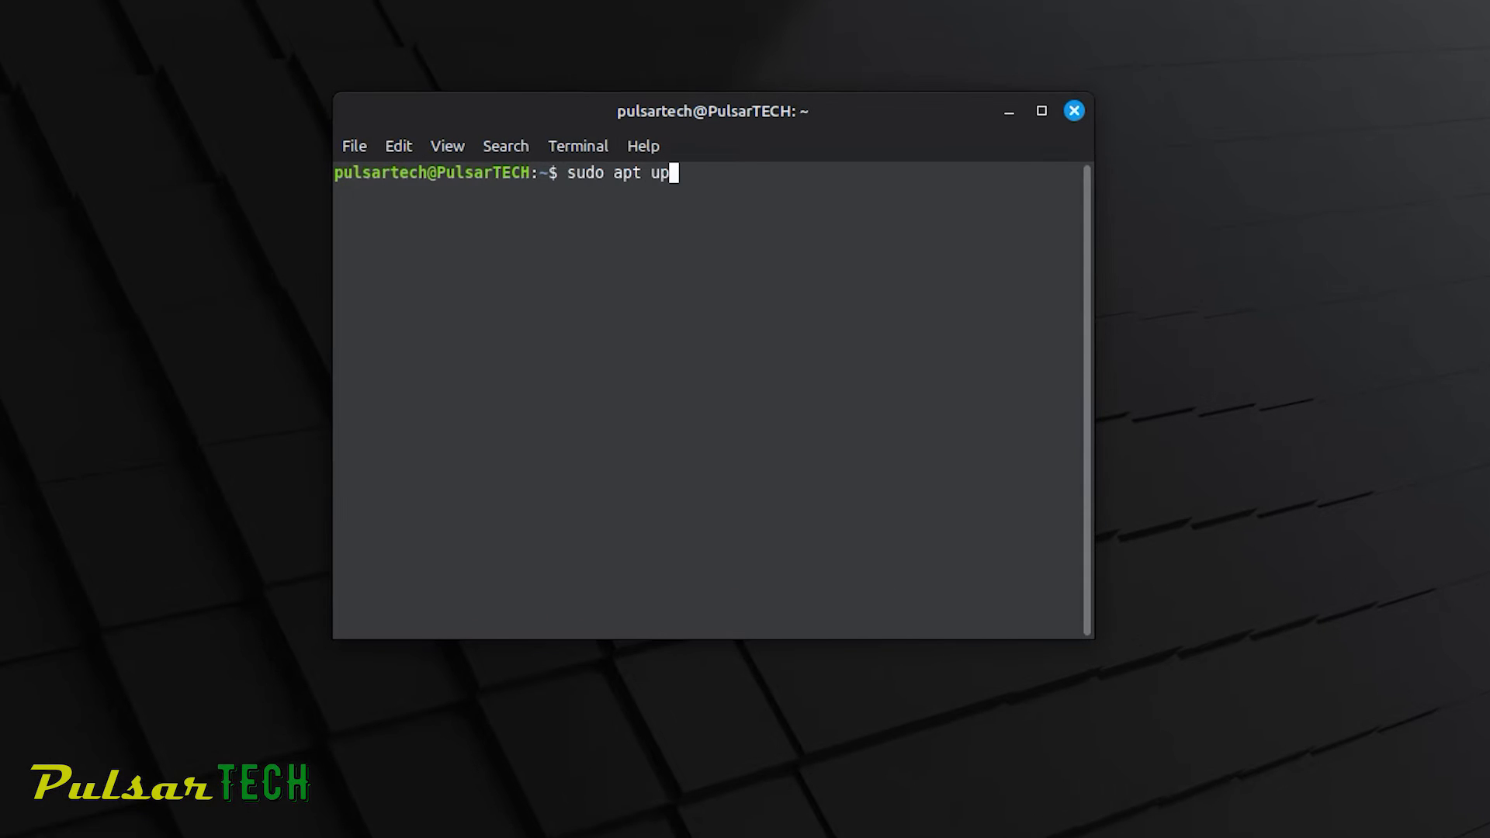
text(date &&)
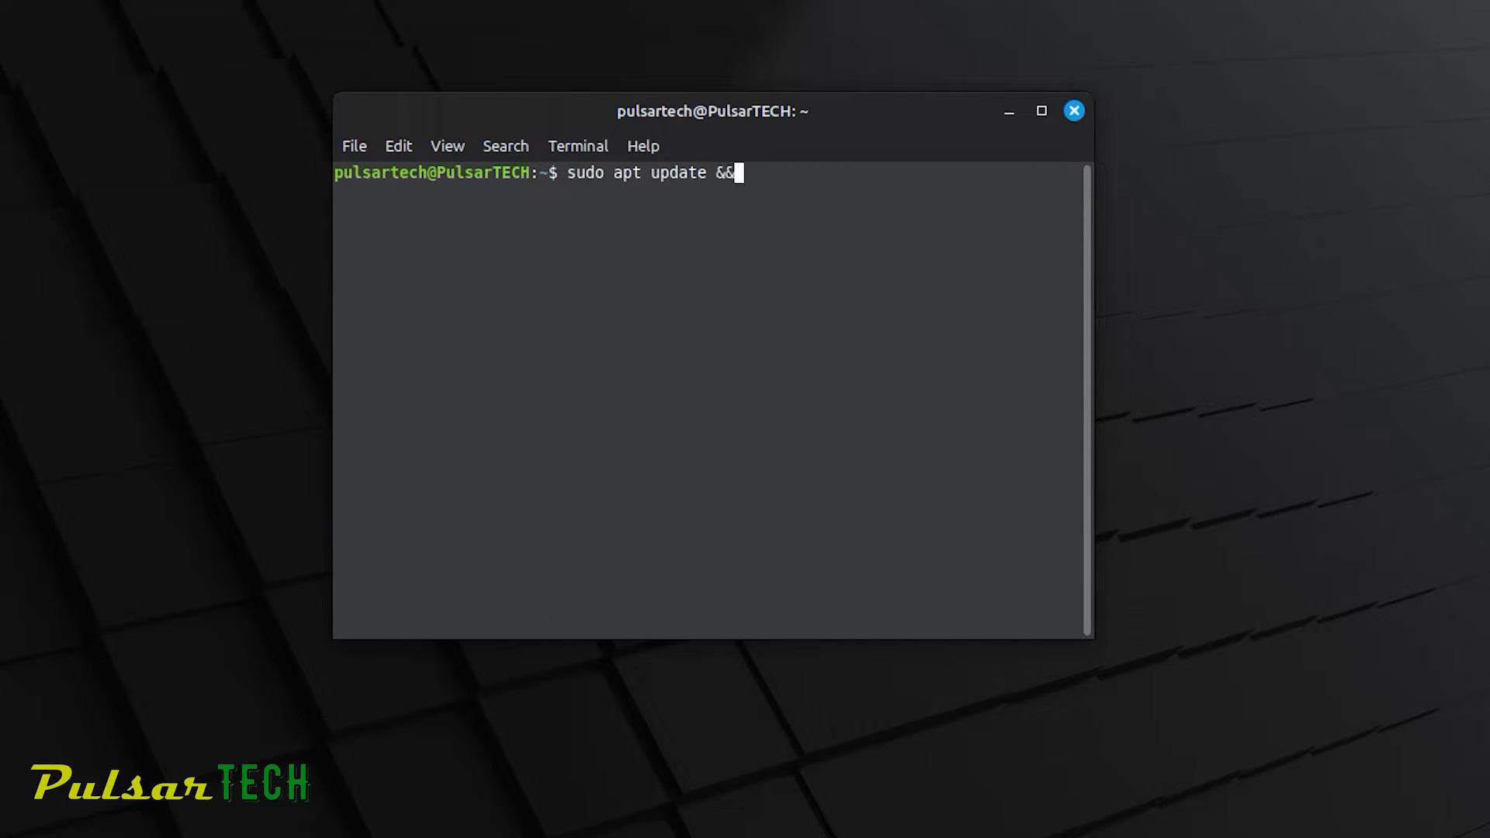
text(sudo a)
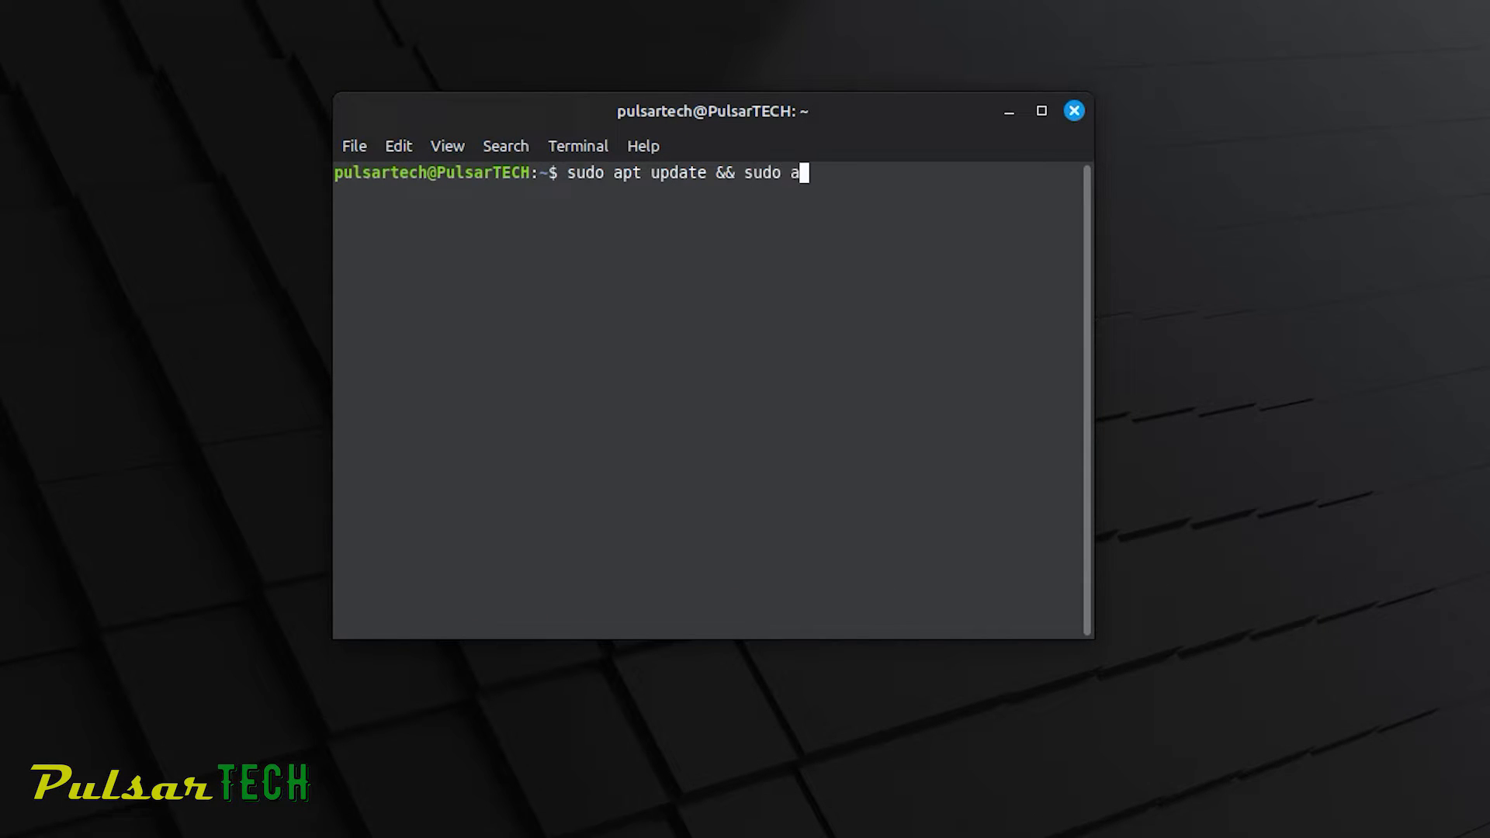
text(pt upgrade)
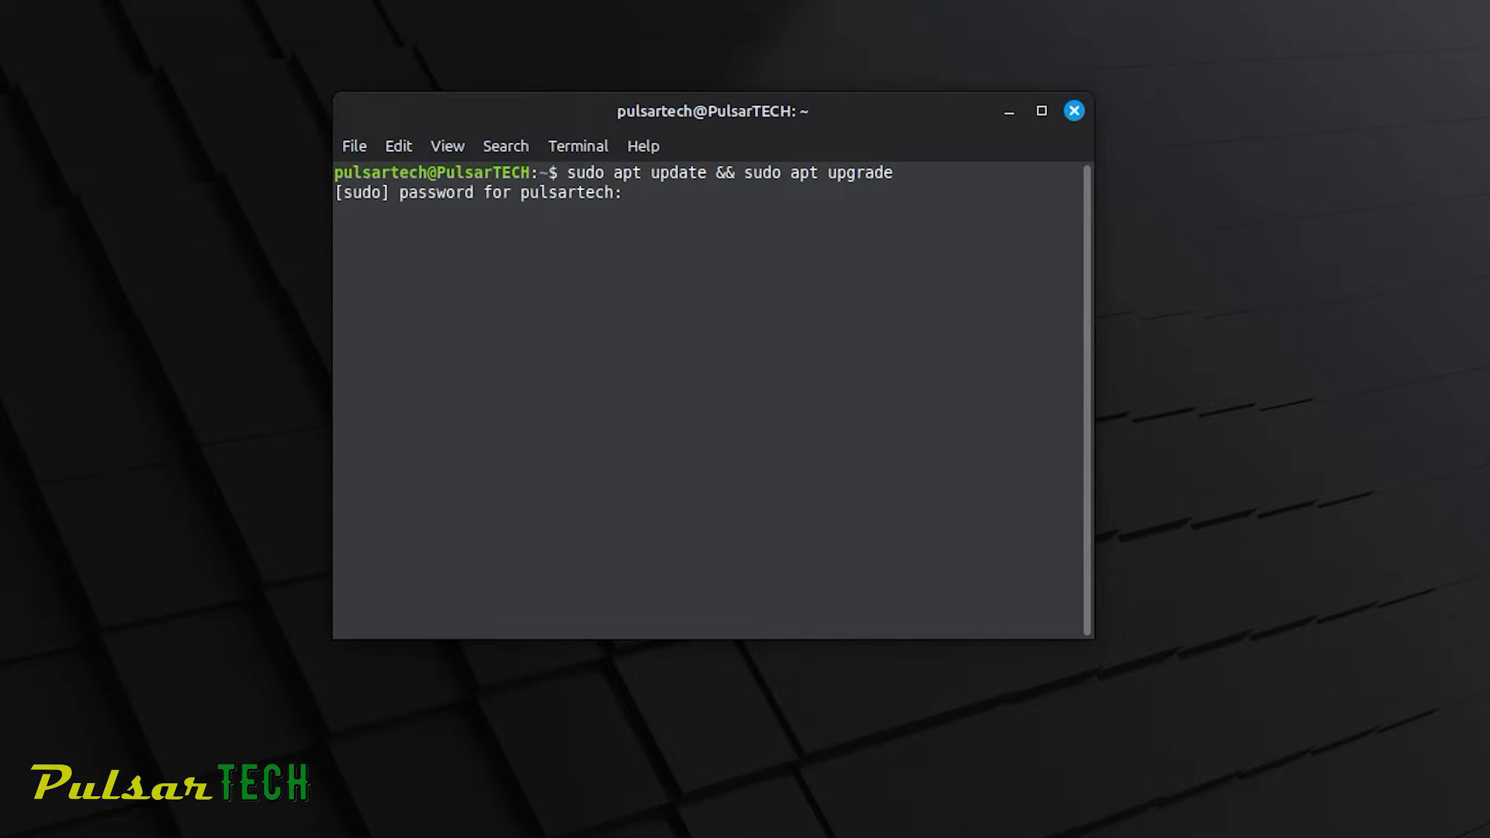
text(******)
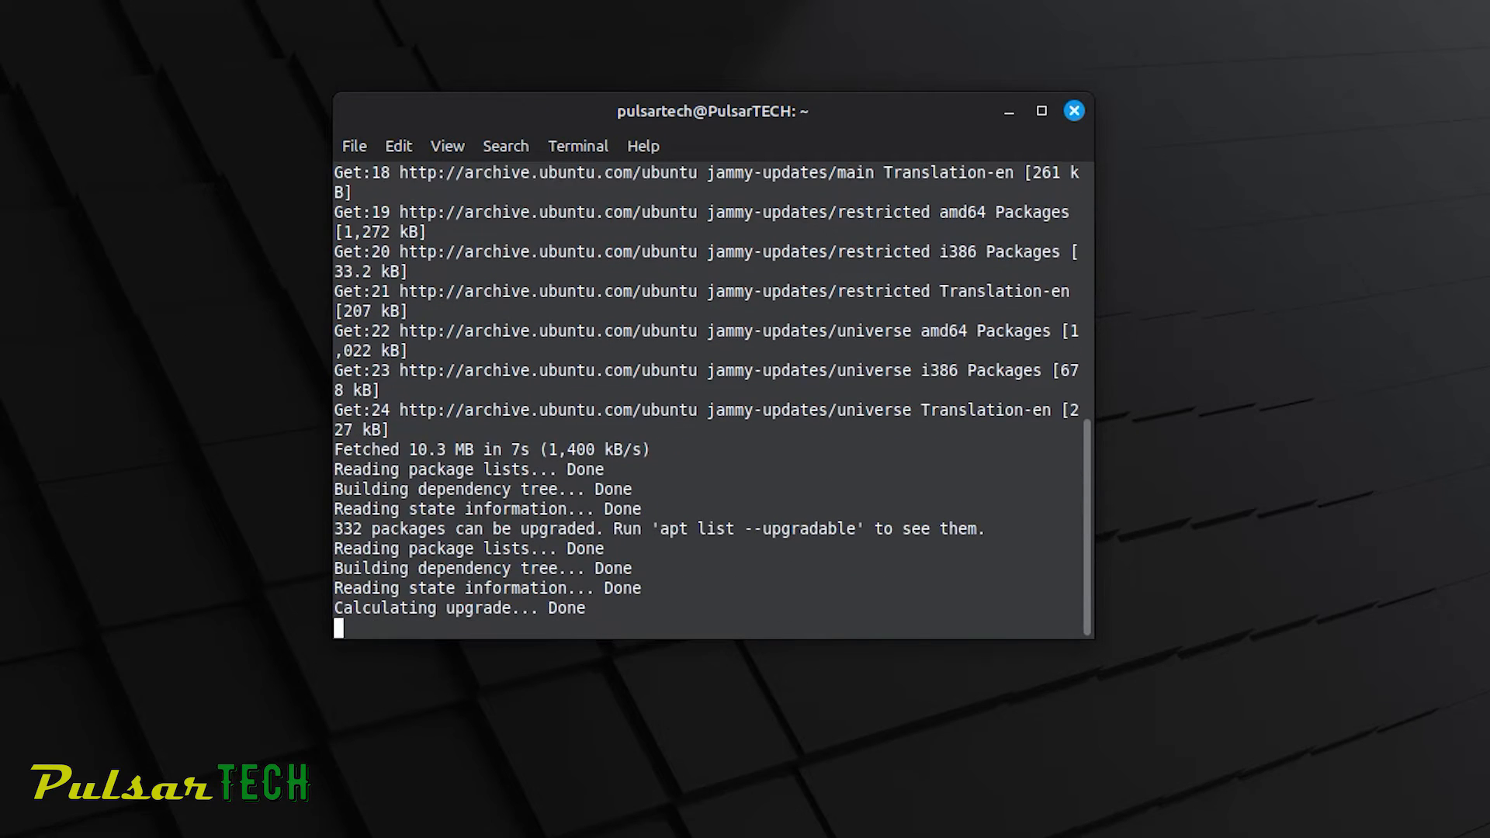
- Answer 'y' to confirm upgrading the 331 packages
text(you want to continue? [Y/n] y)
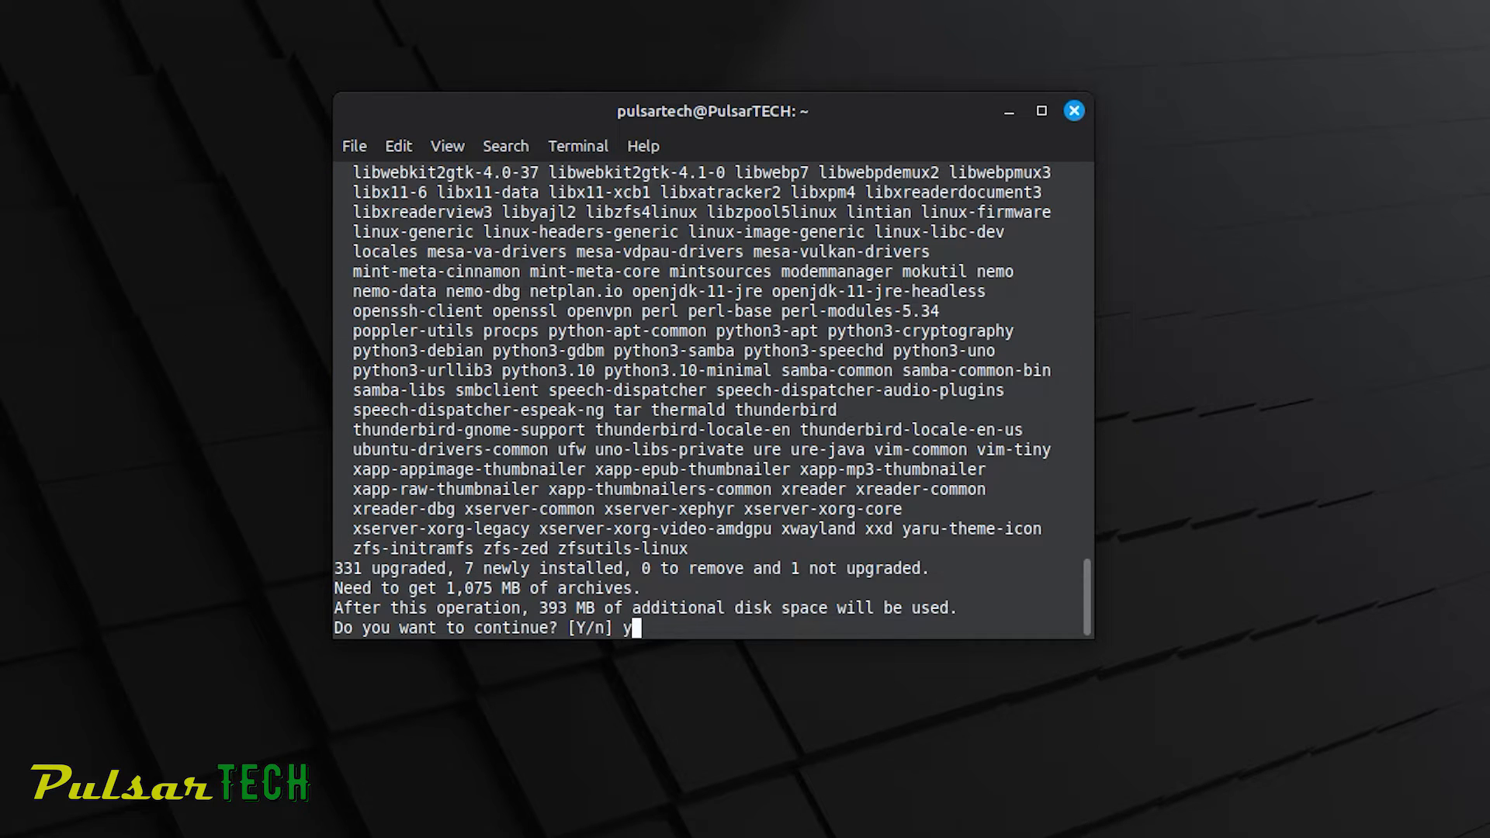
key(Return)
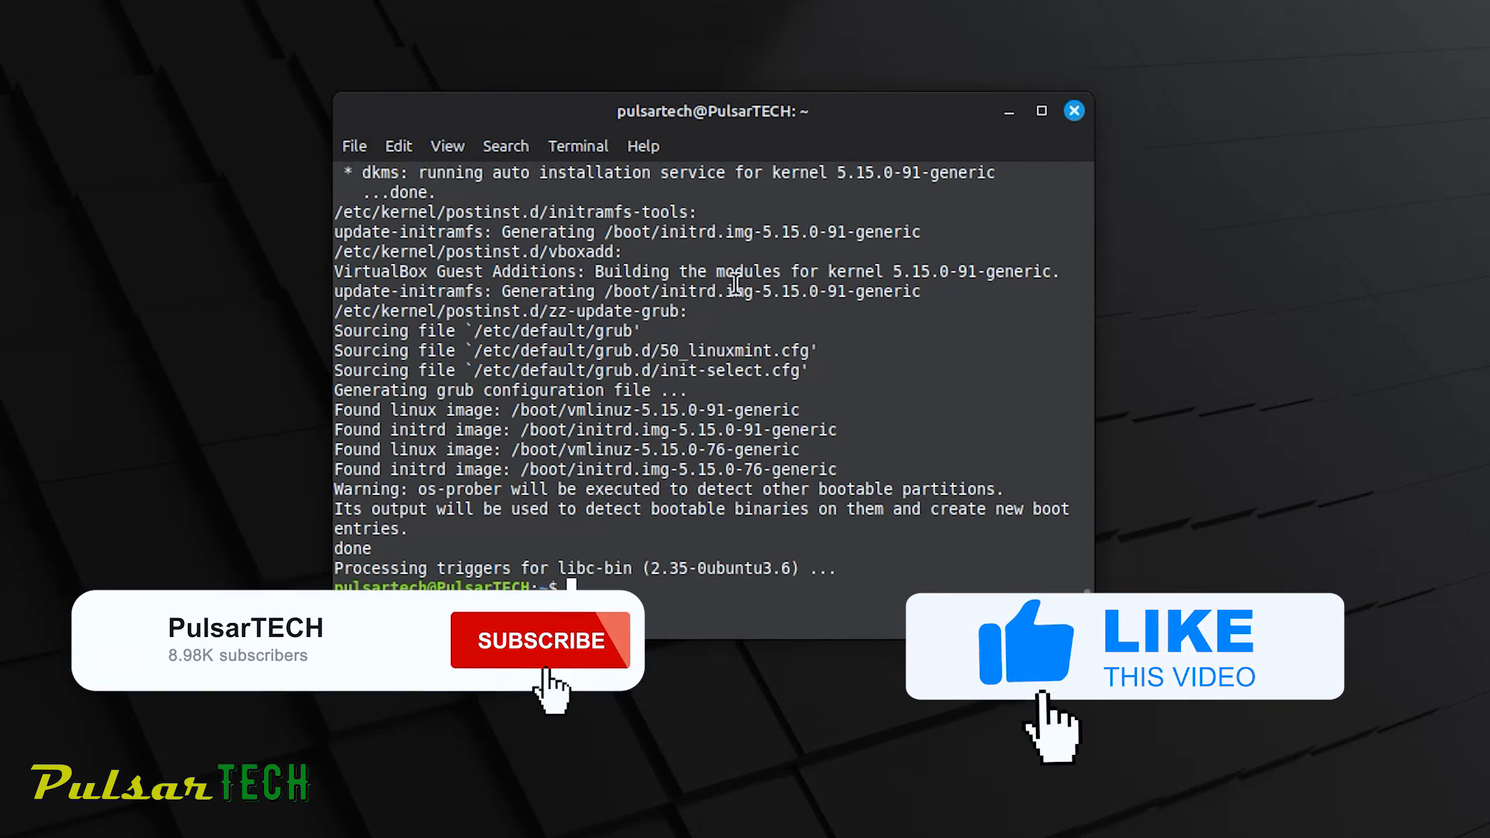
- Click in the terminal while waiting for the upgrade to return to the prompt
click(540, 640)
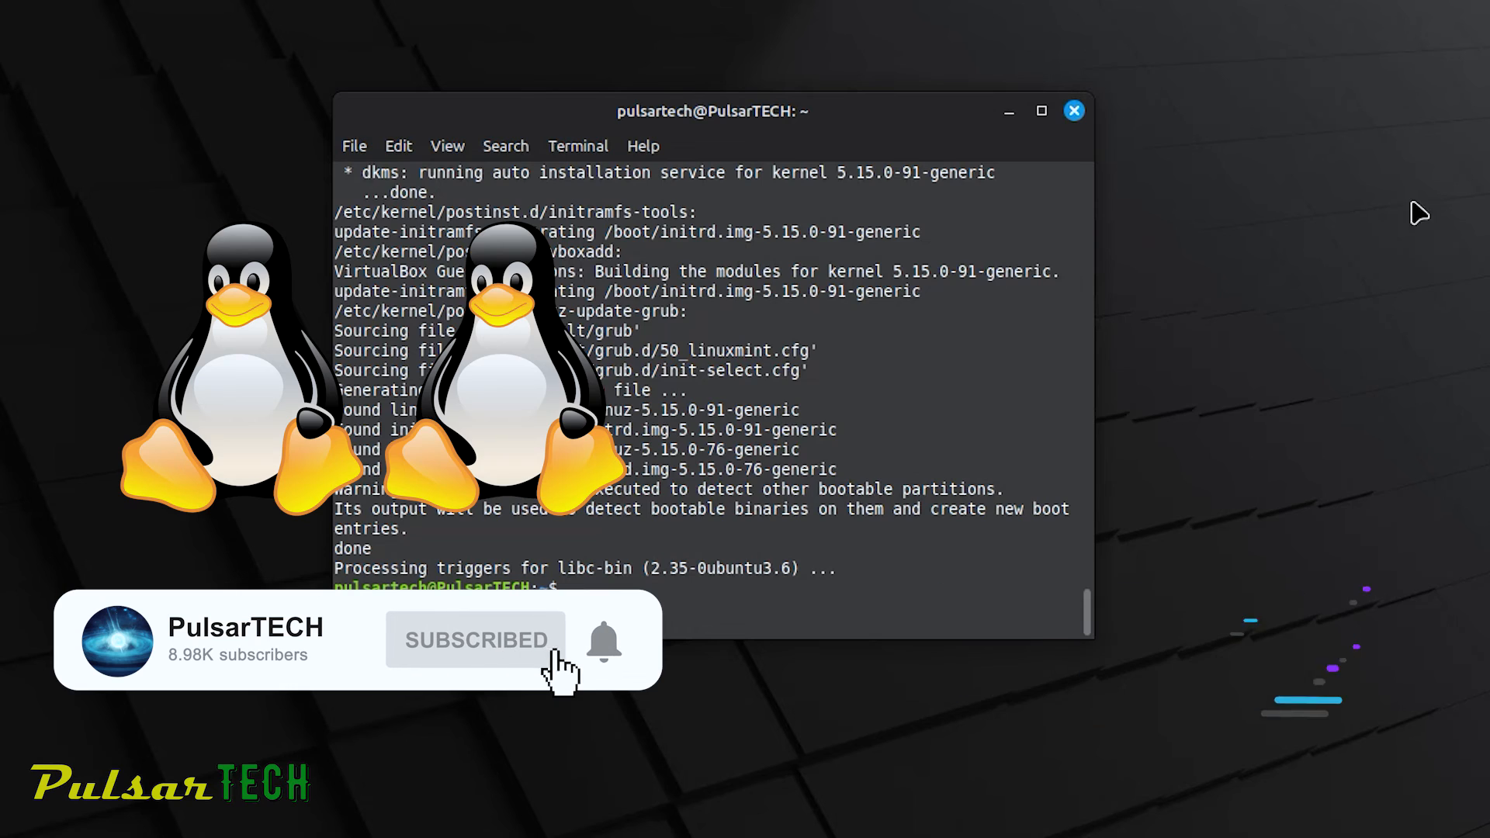